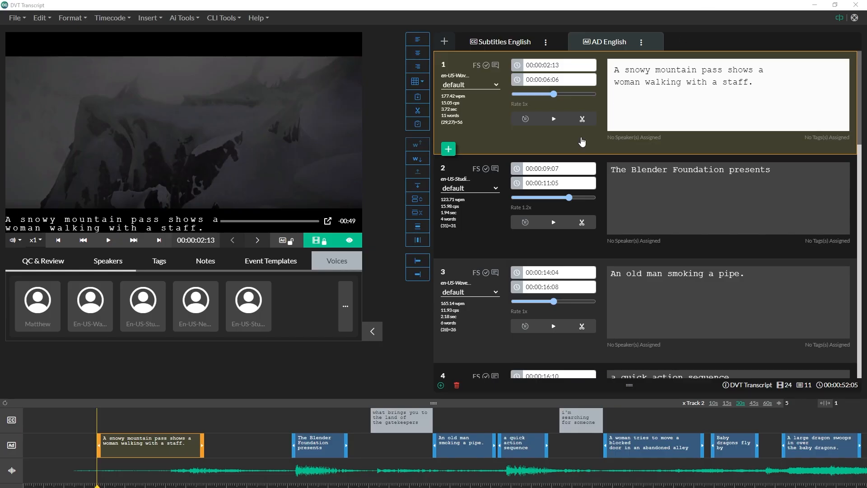
{"action": "mouse_move", "coordinate": [390, 238]}
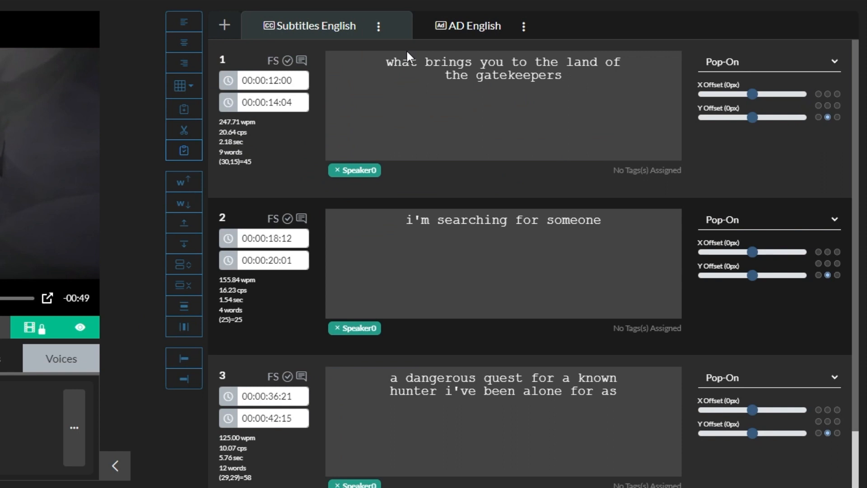
Select the first Subtitles English event and scroll through its Pop-On dialogue captions.
{"action": "left_click", "coordinate": [503, 105]}
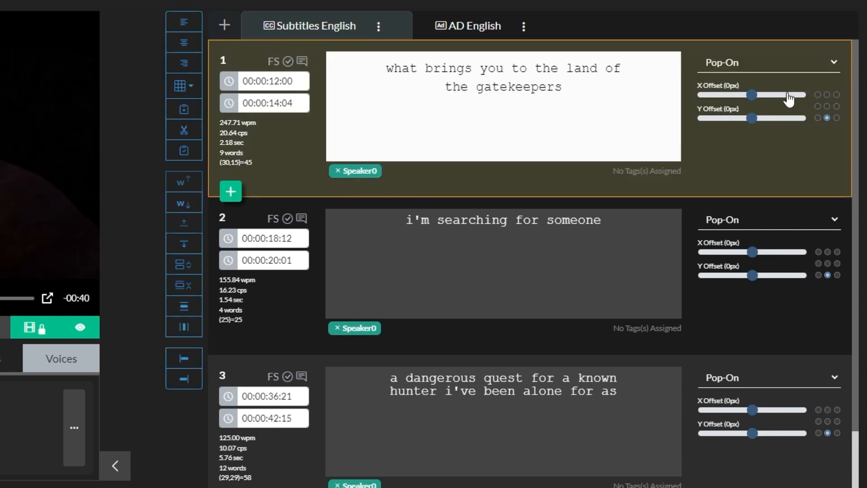
{"action": "scroll", "scroll_direction": "down", "scroll_amount": 3}
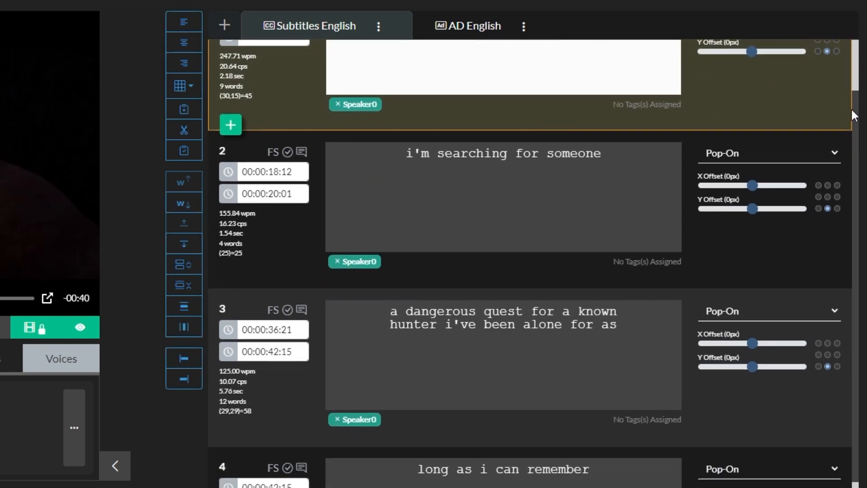
{"action": "scroll", "scroll_direction": "down", "scroll_amount": 3}
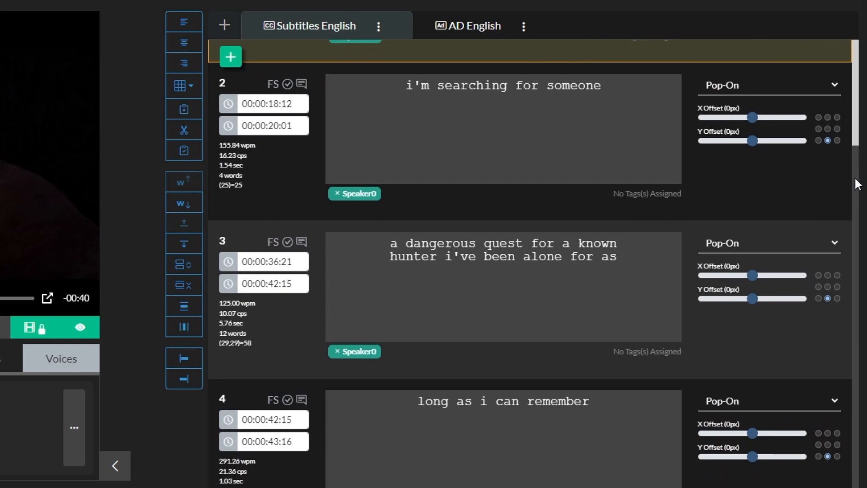
Switch to the AD English tab and scroll through its description events.
{"action": "left_click", "coordinate": [474, 25]}
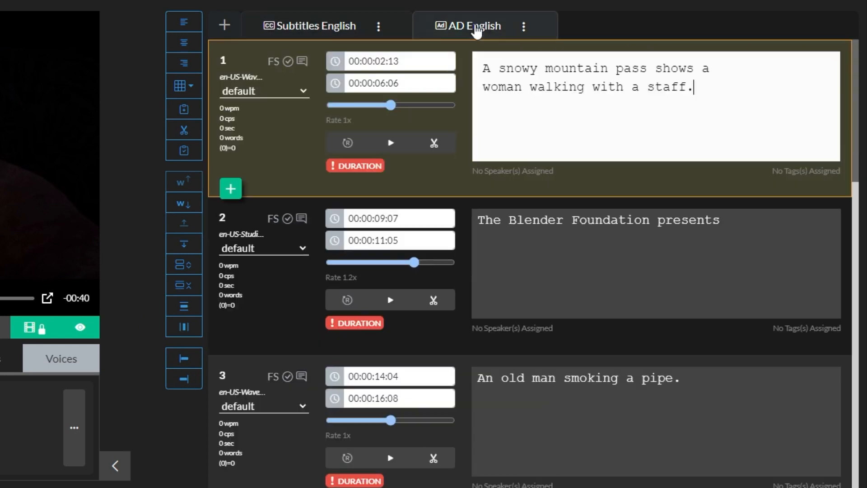
{"action": "left_click", "coordinate": [473, 25]}
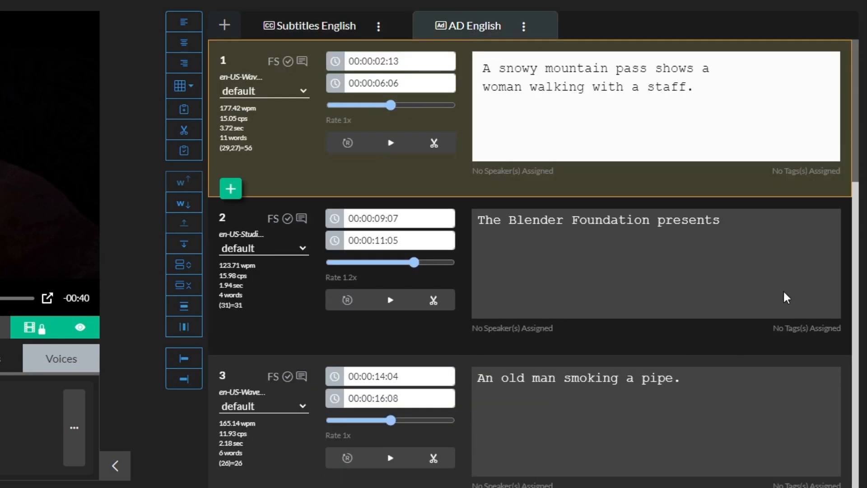
{"action": "scroll", "scroll_direction": "down", "scroll_amount": 3}
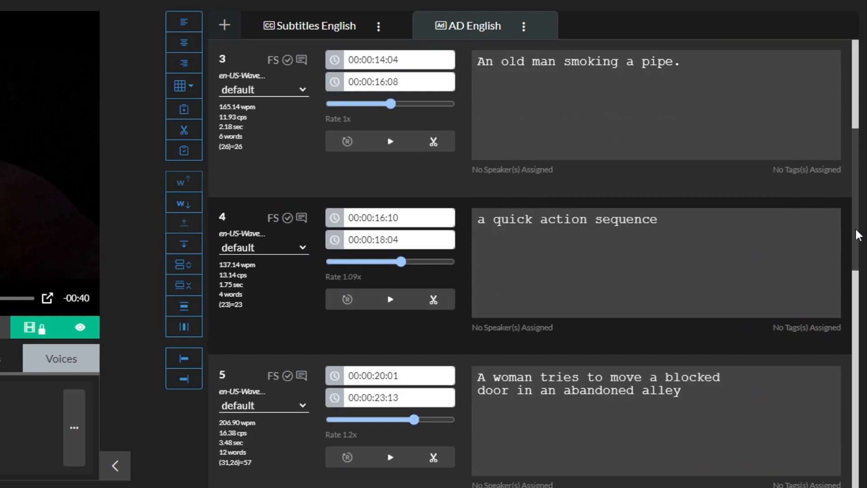
{"action": "scroll", "scroll_direction": "down", "scroll_amount": 3}
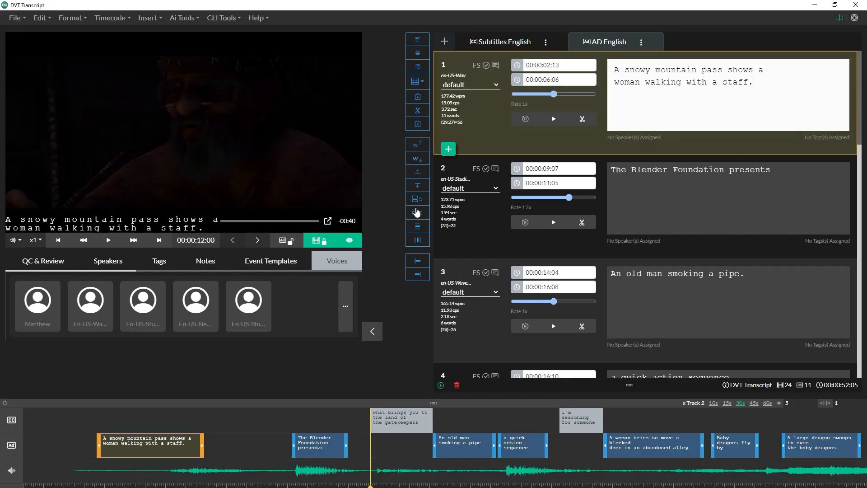
Select all AD English events and give them the Description speaker.
{"action": "left_click", "coordinate": [108, 261]}
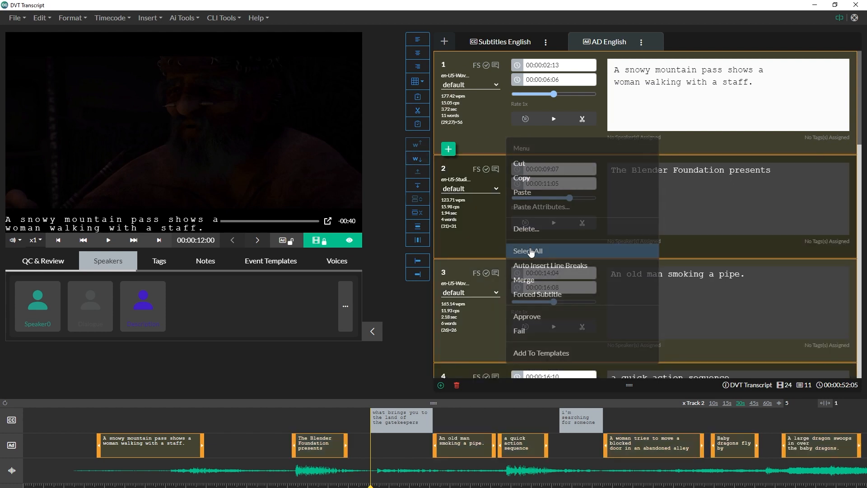
{"action": "left_click", "coordinate": [527, 251]}
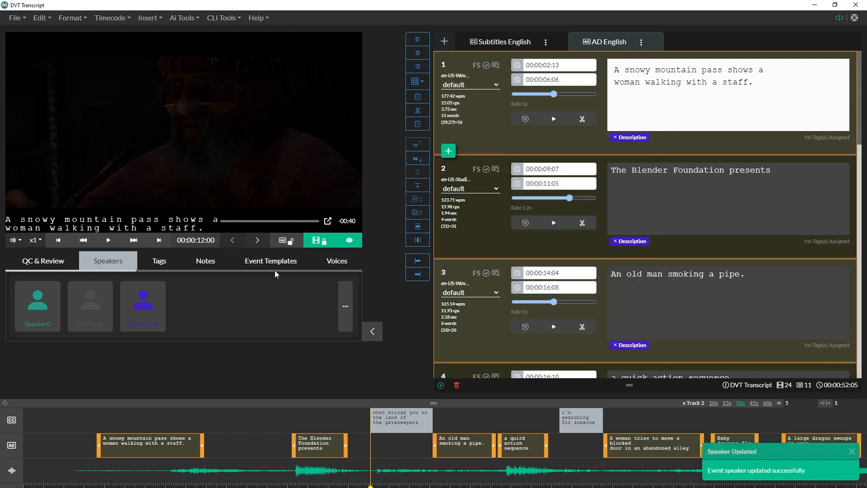
{"action": "left_click", "coordinate": [503, 42]}
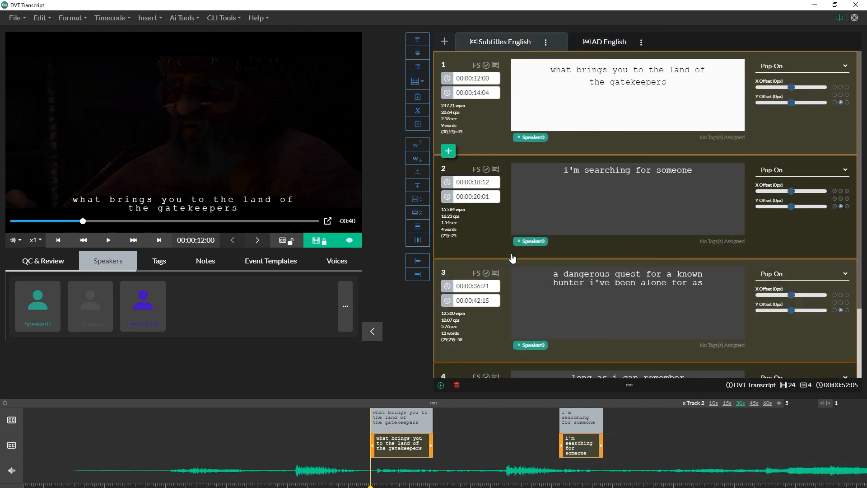
{"action": "left_click", "coordinate": [90, 305]}
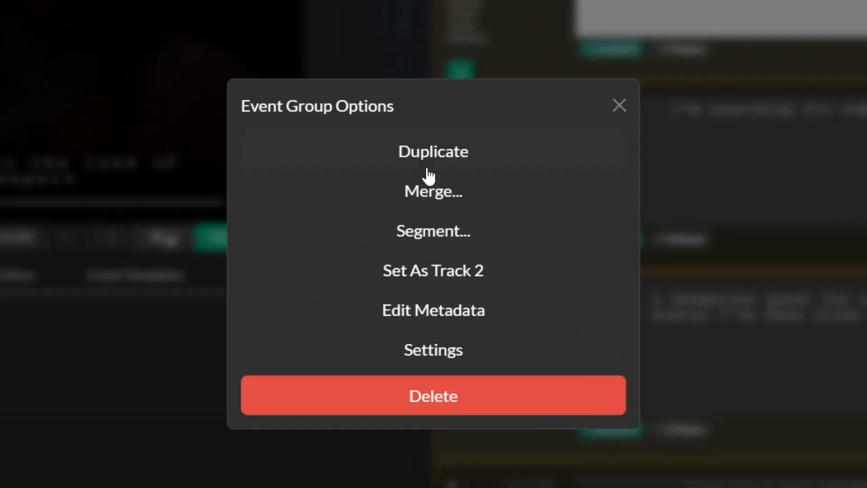
Open the Merge form from the event group options to create 'DVT Export'.
{"action": "left_click", "coordinate": [433, 192]}
{"action": "type", "text": "DVT Export"}
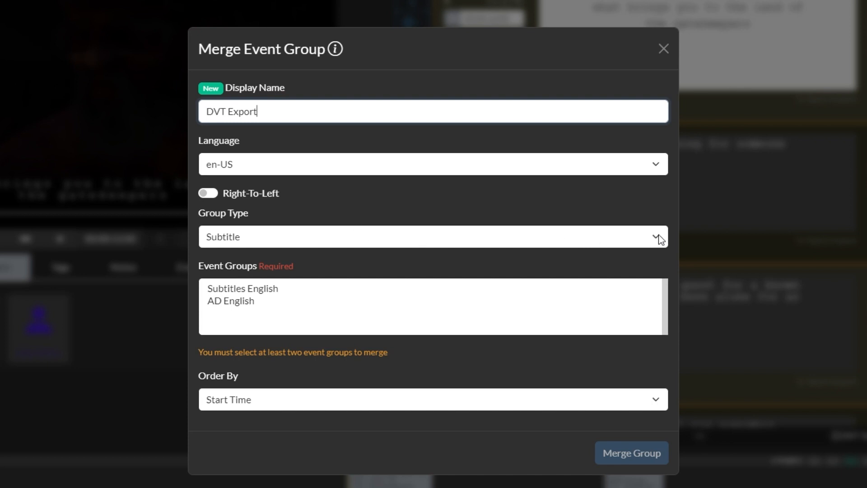
Merge Subtitles English and AD English as a Transcription group ordered by start time.
{"action": "left_click", "coordinate": [433, 237]}
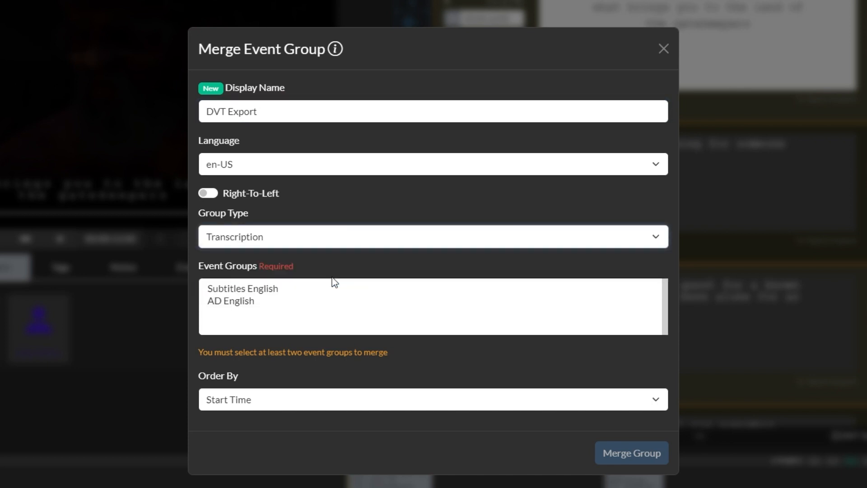
{"action": "left_click", "coordinate": [242, 289]}
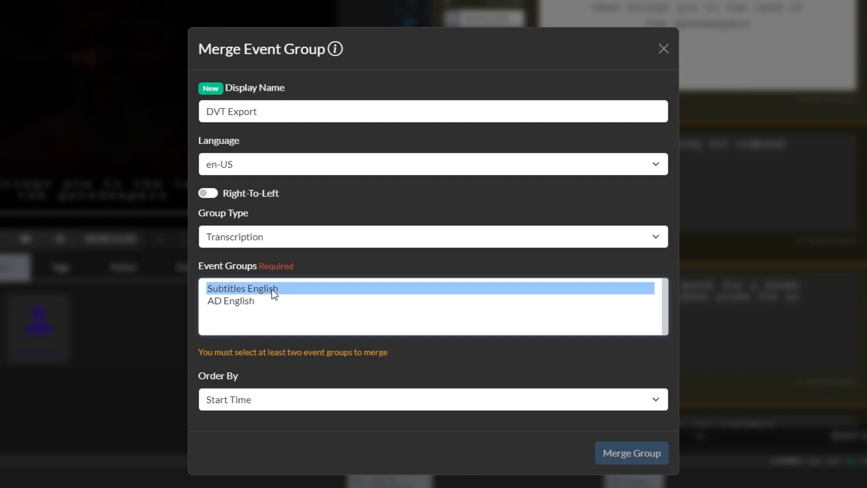
{"action": "left_click", "coordinate": [230, 300]}
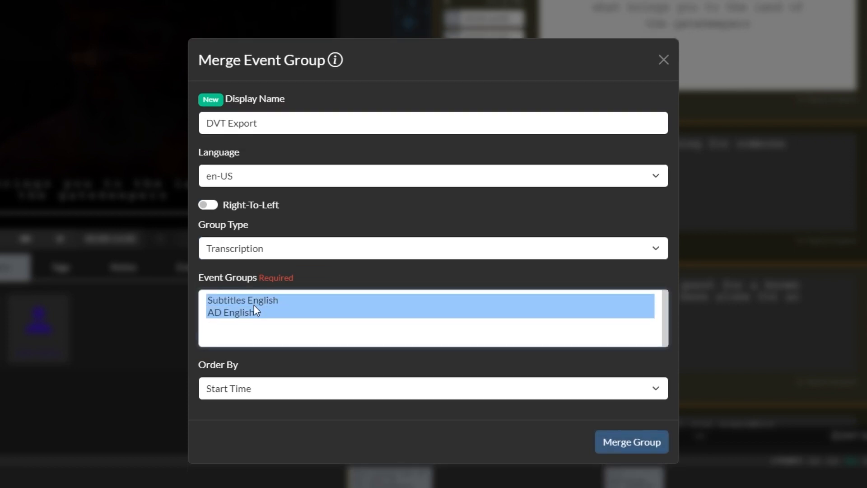
{"action": "mouse_move", "coordinate": [270, 334]}
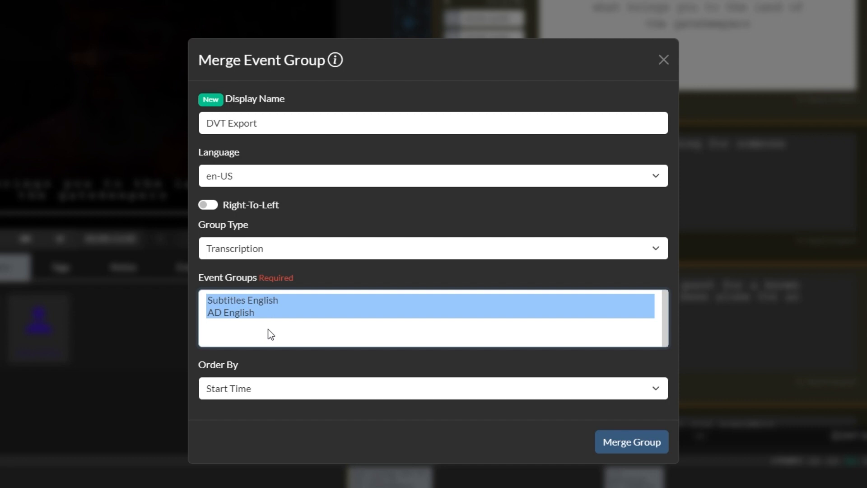
{"action": "mouse_move", "coordinate": [636, 385]}
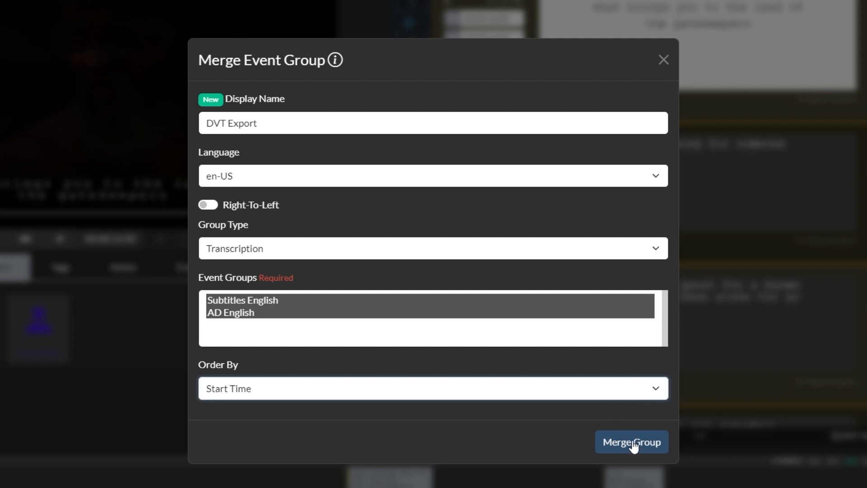
{"action": "left_click", "coordinate": [631, 441]}
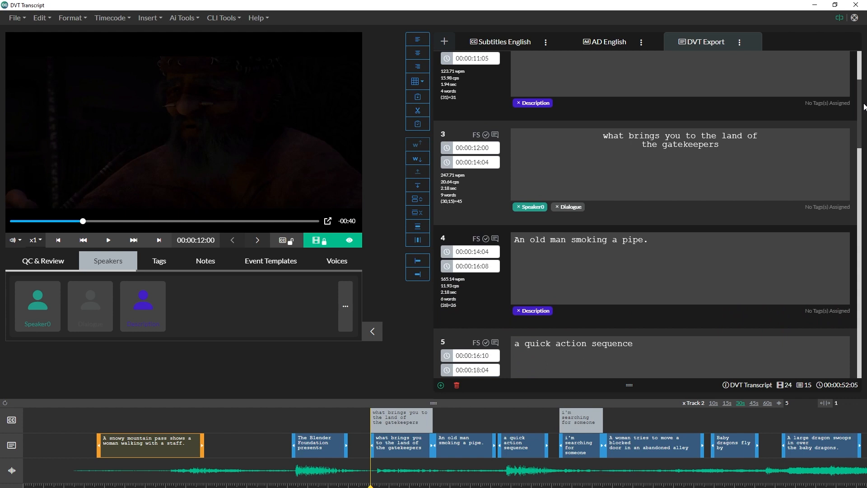
Scroll through the merged DVT Export group's 15 events to the last description event.
{"action": "scroll", "scroll_direction": "down", "scroll_amount": 3}
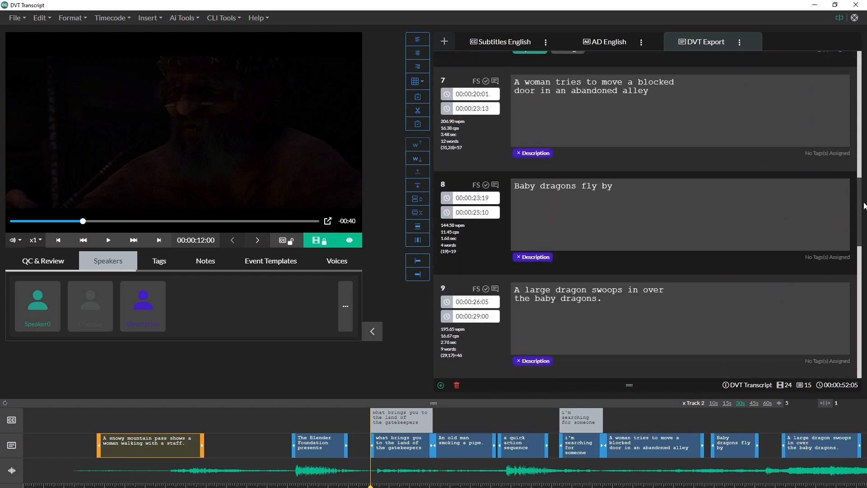
{"action": "scroll", "scroll_direction": "down", "scroll_amount": 3}
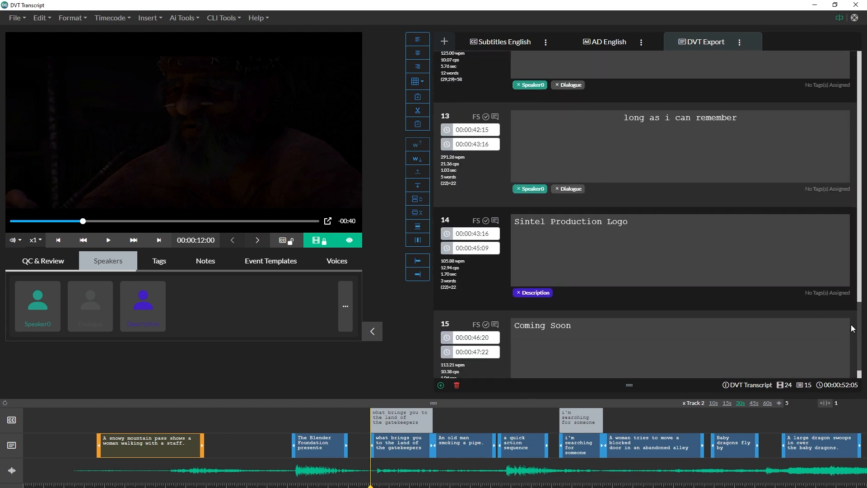
{"action": "scroll", "scroll_direction": "down", "scroll_amount": 3}
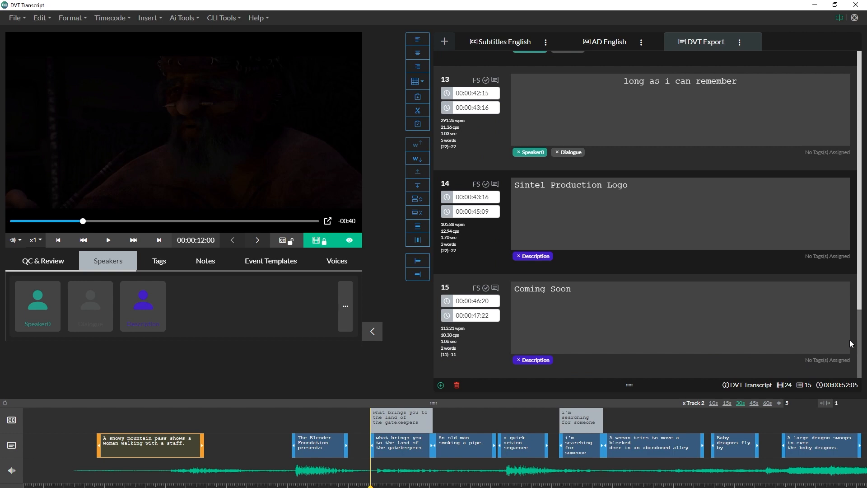
{"action": "left_click", "coordinate": [15, 17]}
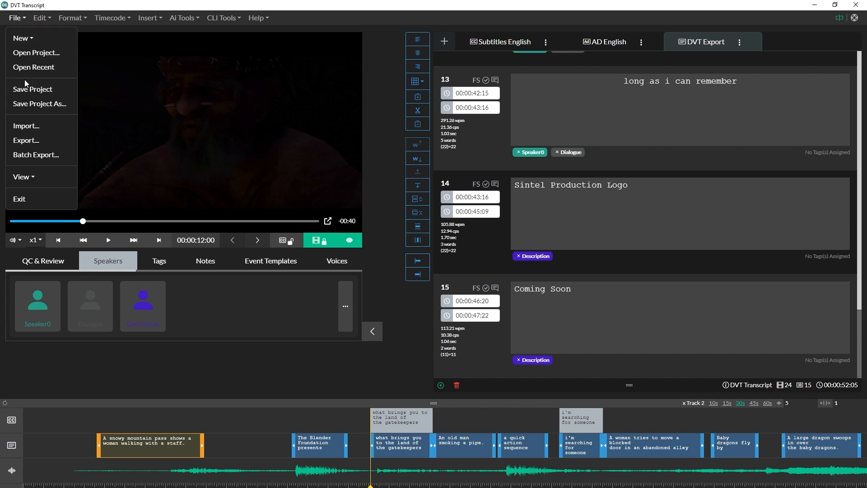
Choose File > Export, pick Dialogue List (.docx, .csv), and continue to settings.
{"action": "left_click", "coordinate": [25, 140]}
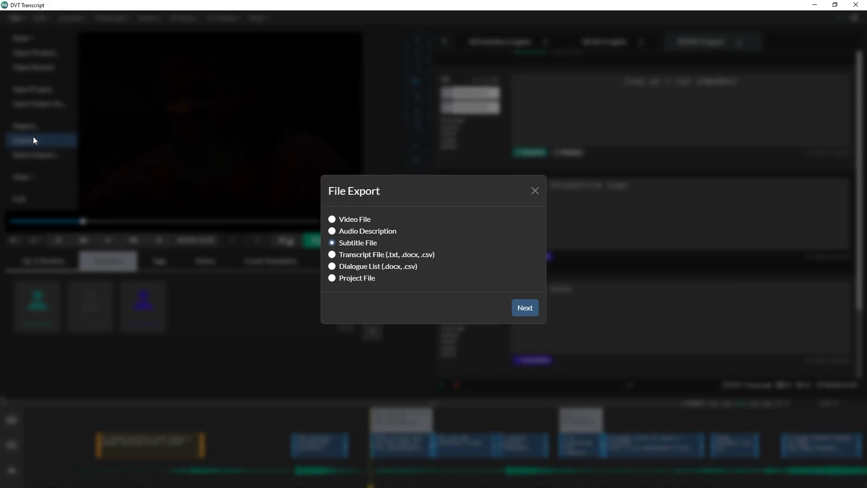
{"action": "mouse_move", "coordinate": [372, 235]}
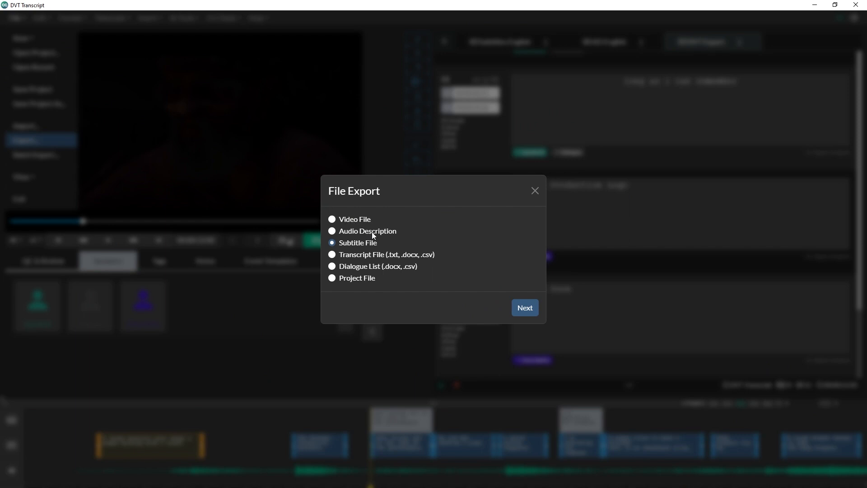
{"action": "mouse_move", "coordinate": [370, 269]}
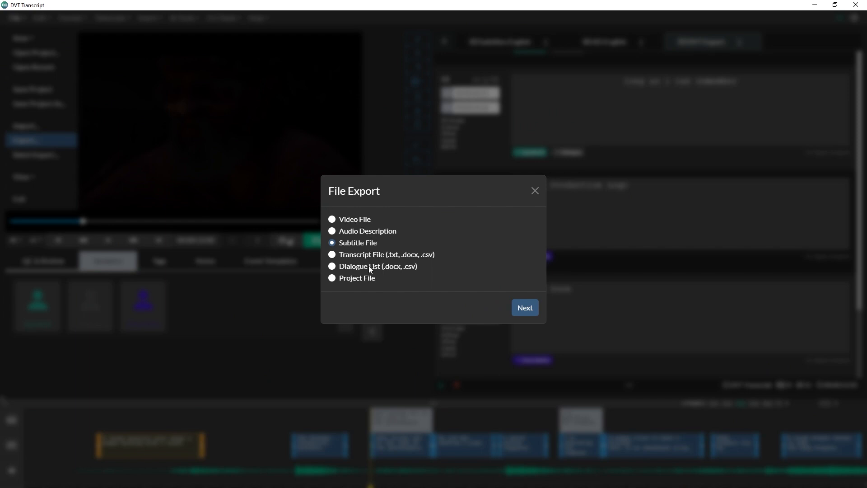
{"action": "left_click", "coordinate": [332, 266]}
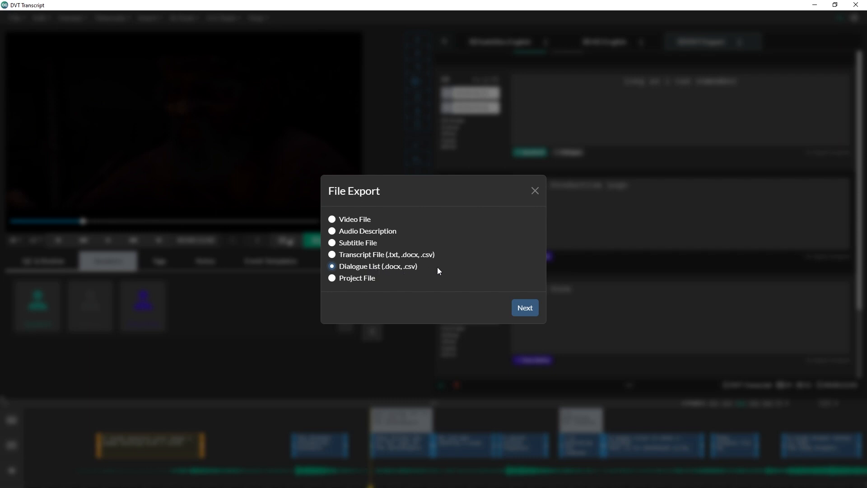
{"action": "left_click", "coordinate": [524, 308]}
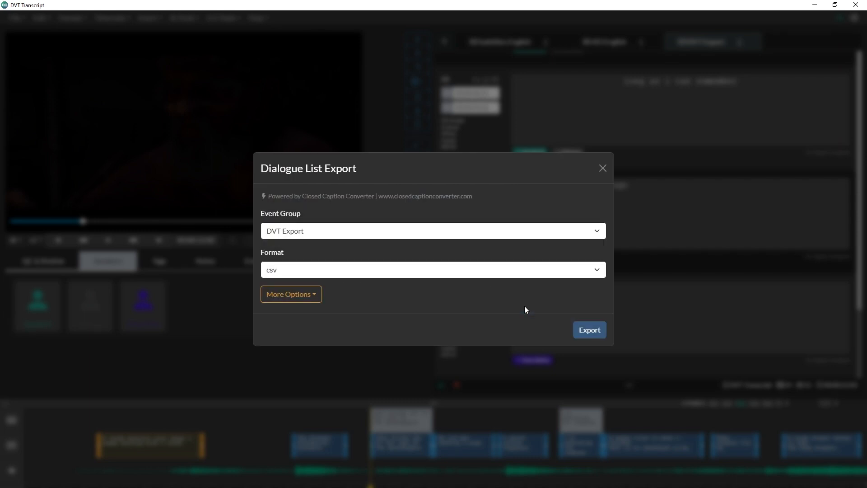
Set the dialogue list format to docx, add a title, and export.
{"action": "left_click", "coordinate": [291, 294]}
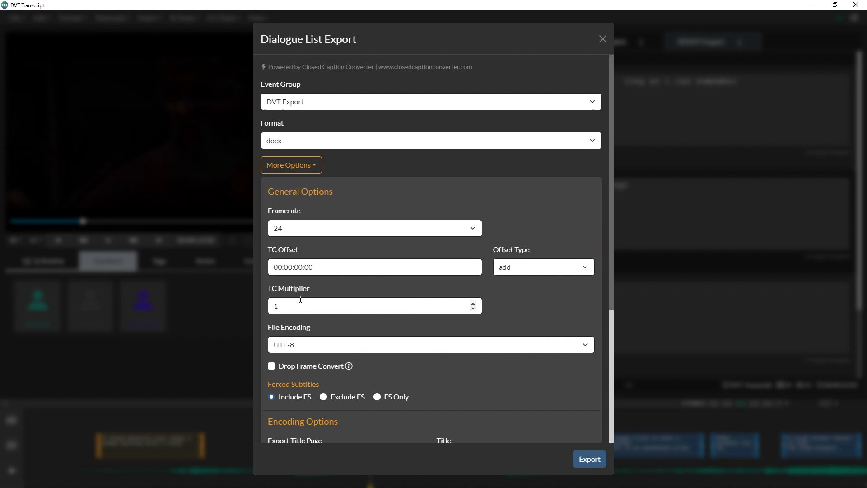
{"action": "left_click", "coordinate": [345, 295]}
{"action": "type", "text": "D"}
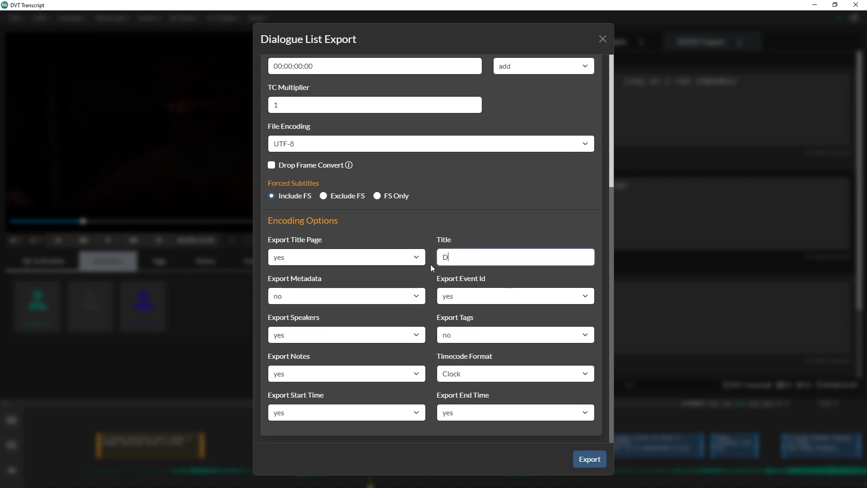
{"action": "left_click", "coordinate": [588, 458]}
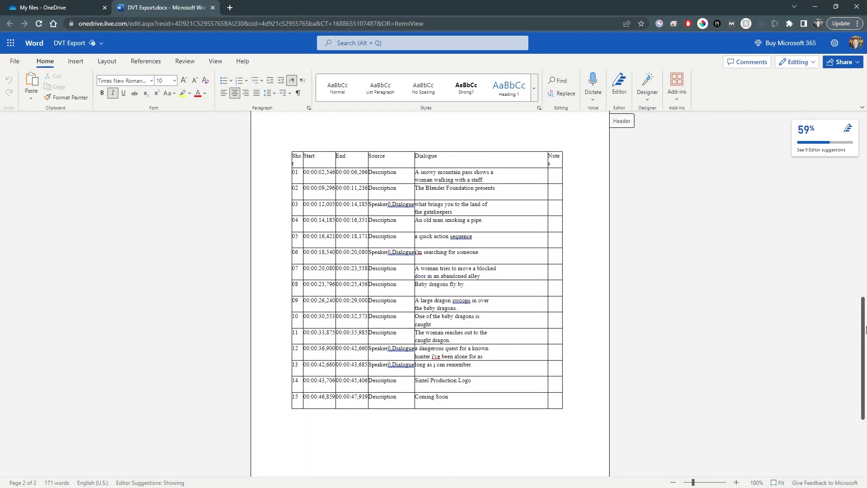